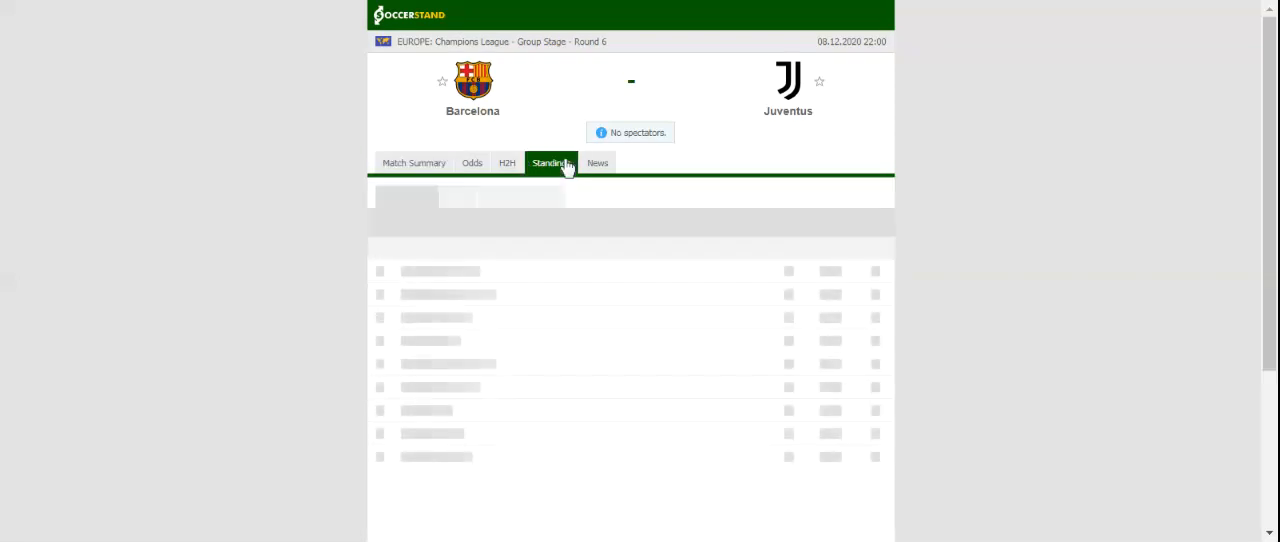
Show the Group G standings table for the Barcelona vs Juventus match.
{"action": "left_click", "coordinate": [551, 162]}
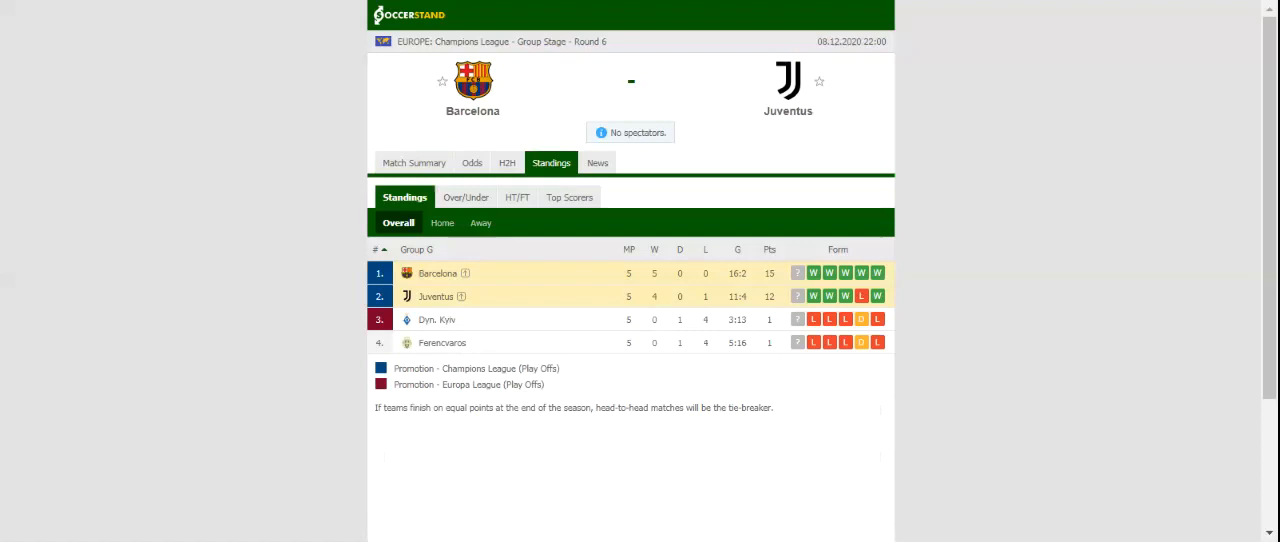
Show the H2H page listing Barcelona's and Juventus's last five results.
{"action": "left_click", "coordinate": [506, 162]}
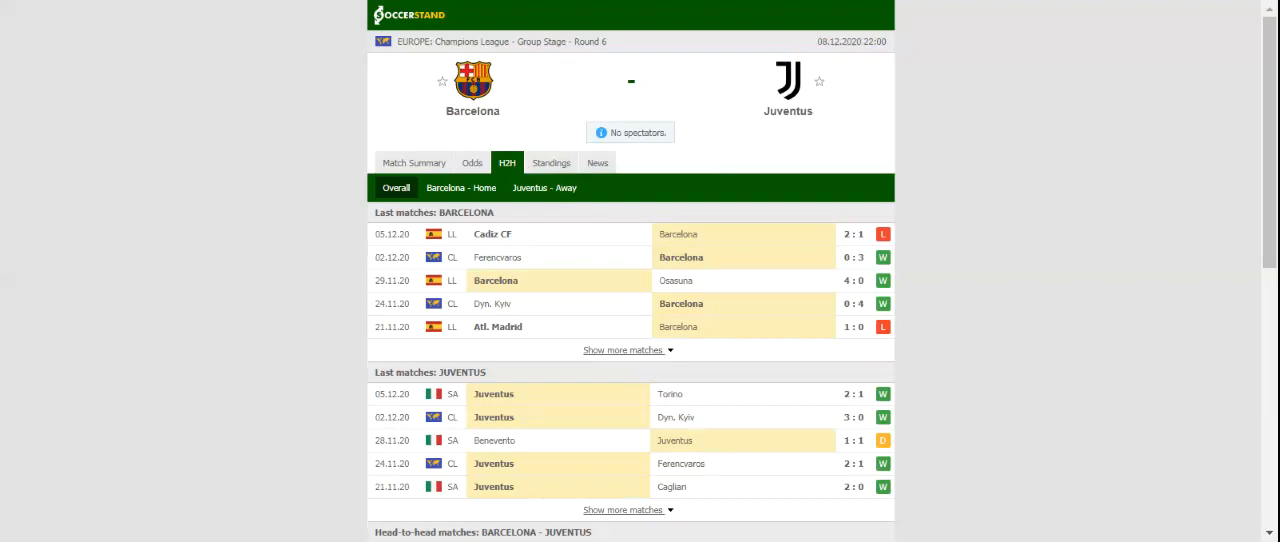
{"action": "mouse_move", "coordinate": [525, 118]}
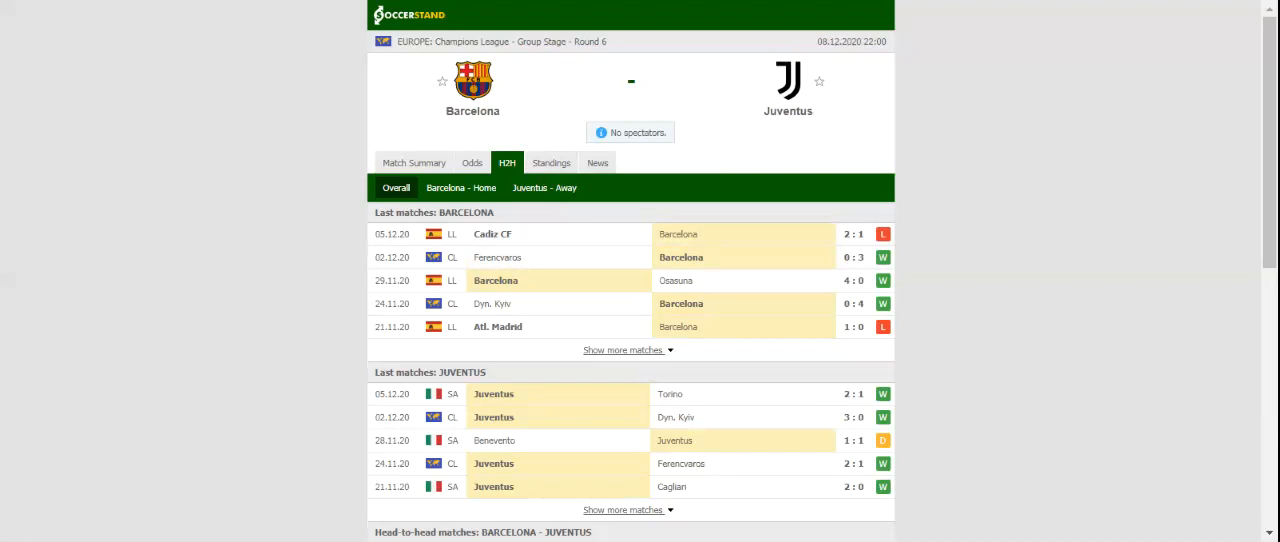
{"action": "mouse_move", "coordinate": [572, 112]}
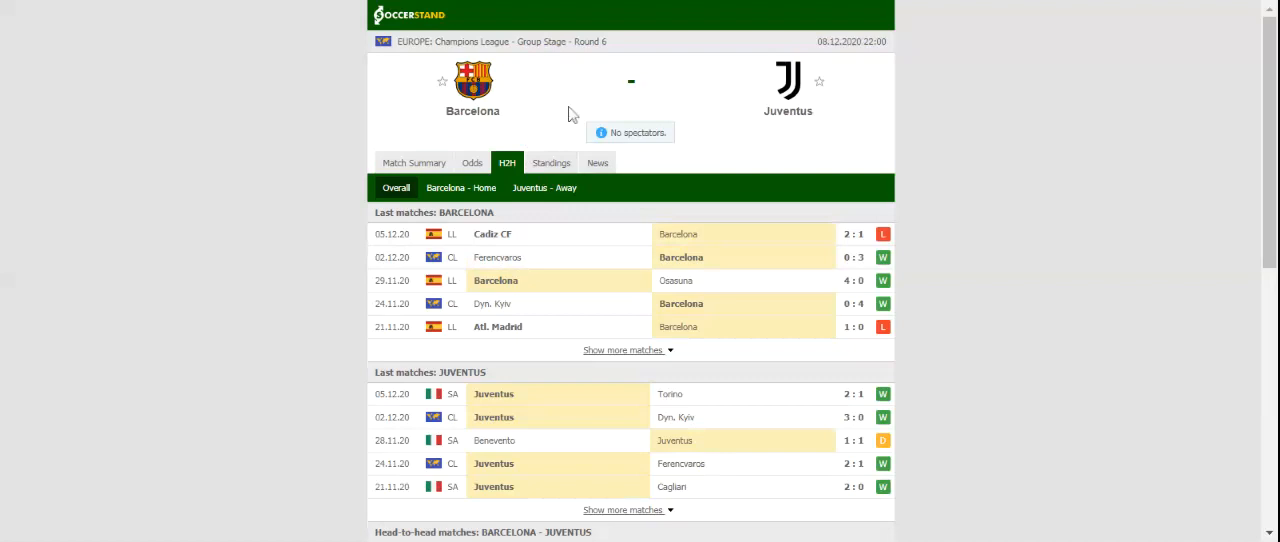
{"action": "mouse_move", "coordinate": [452, 18]}
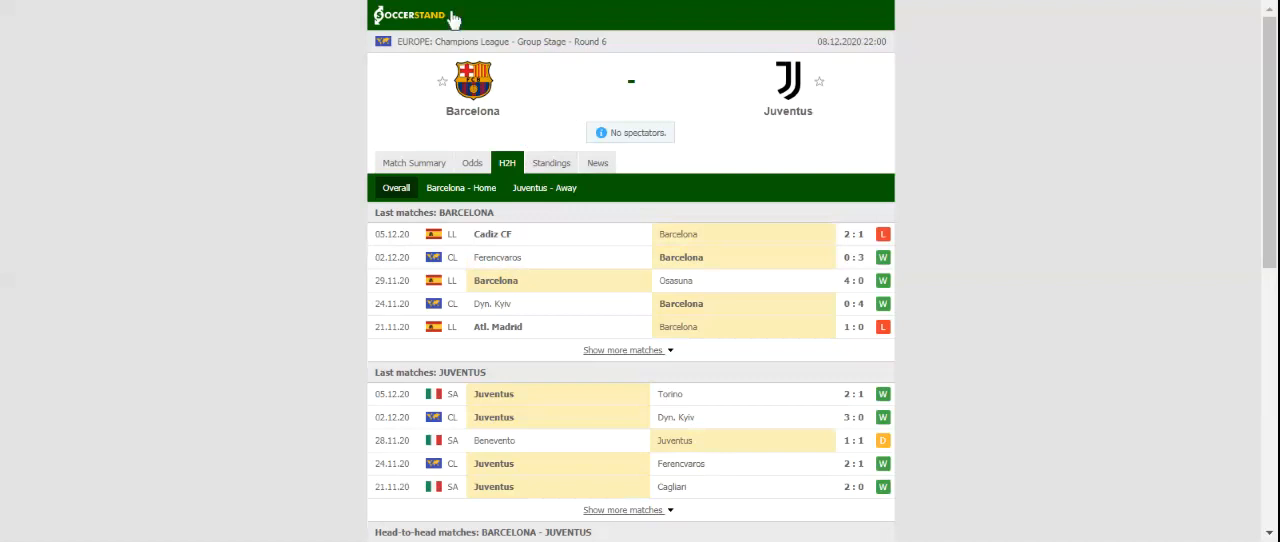